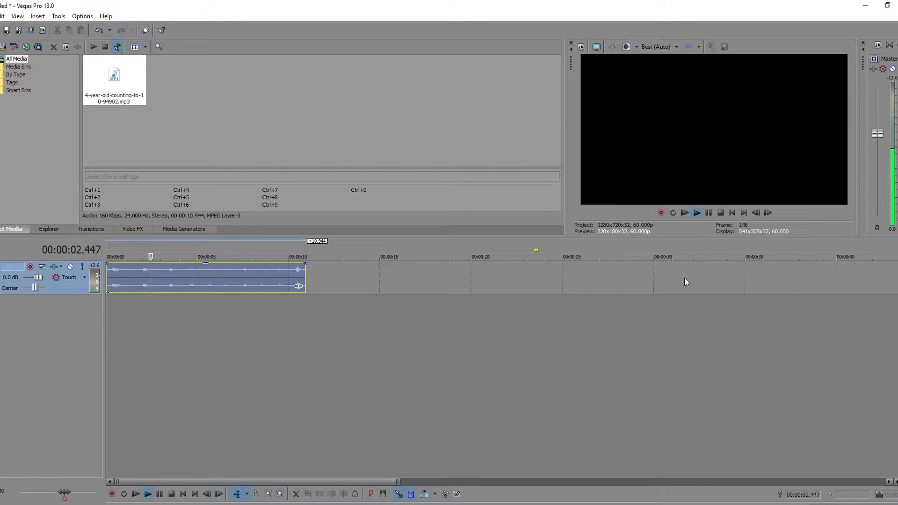
Preview the counting clip and chain Pitch Shift, Reverb and ExpressFX Equalization as event FX
{"action": "left_click", "coordinate": [696, 212]}
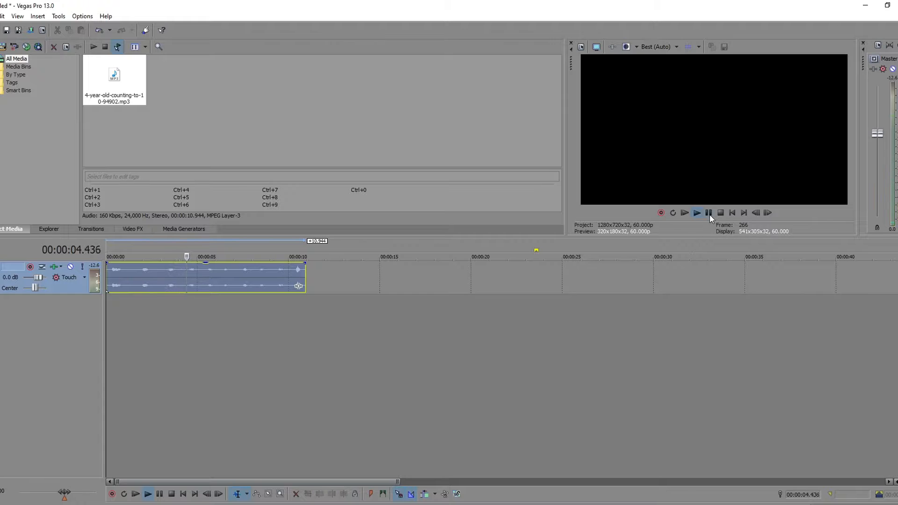
{"action": "left_click", "coordinate": [697, 213]}
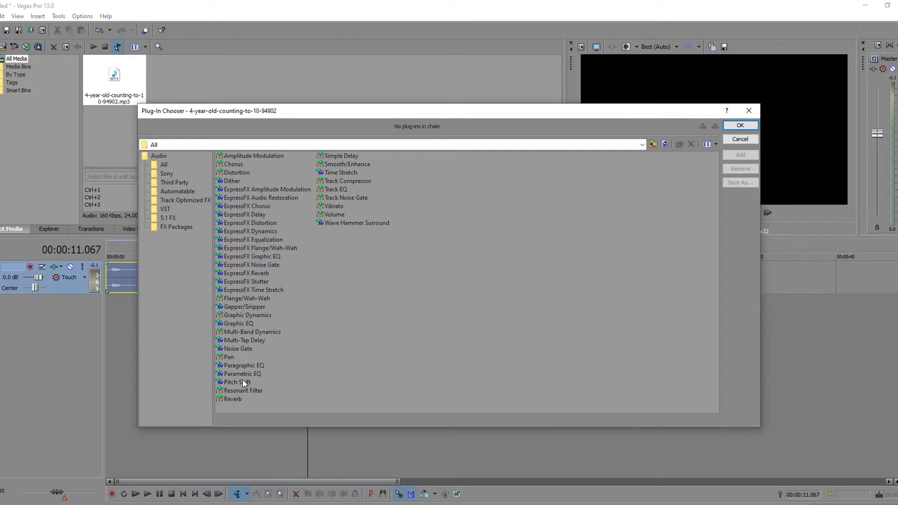
{"action": "left_click", "coordinate": [237, 382]}
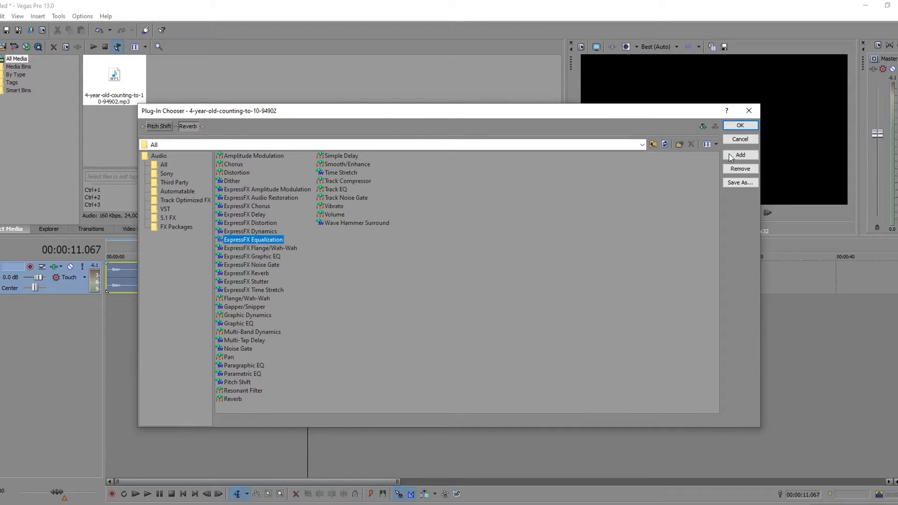
{"action": "left_click", "coordinate": [740, 125]}
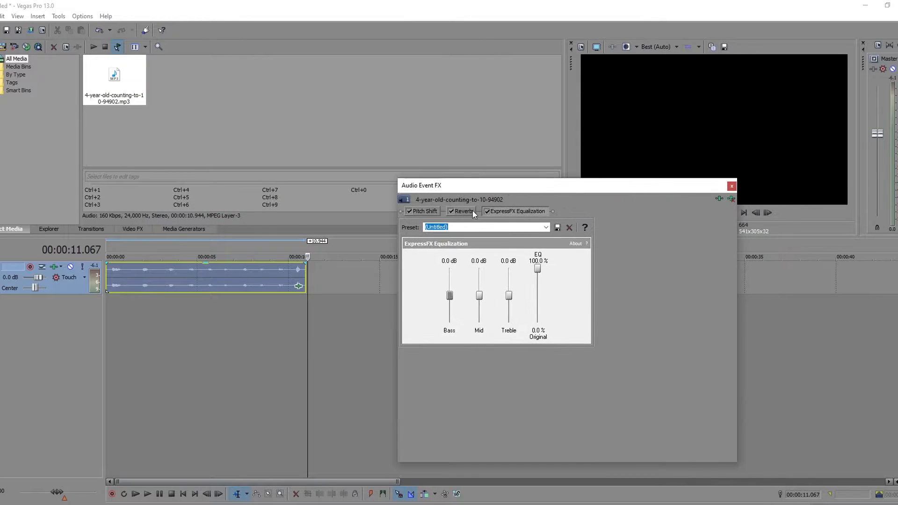
Set the clip's Pitch Shift semitones slider to -6
{"action": "left_click", "coordinate": [463, 212]}
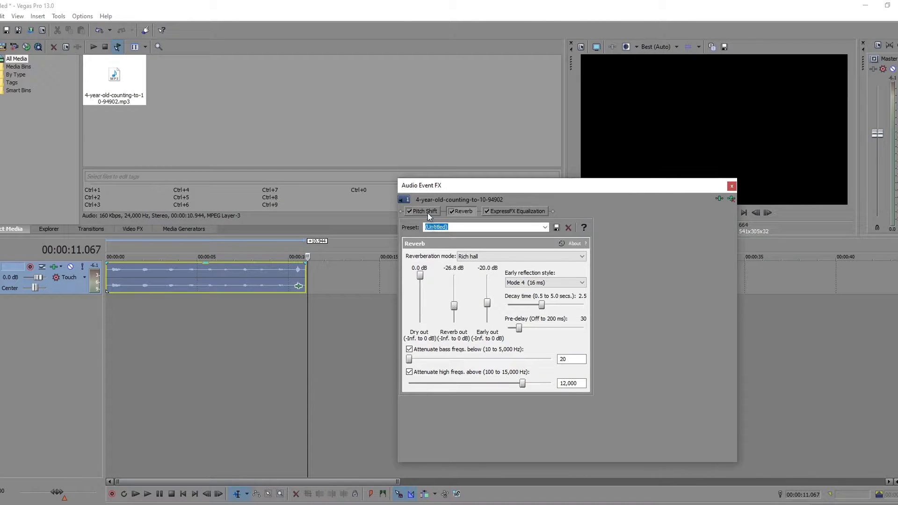
{"action": "left_click", "coordinate": [424, 211]}
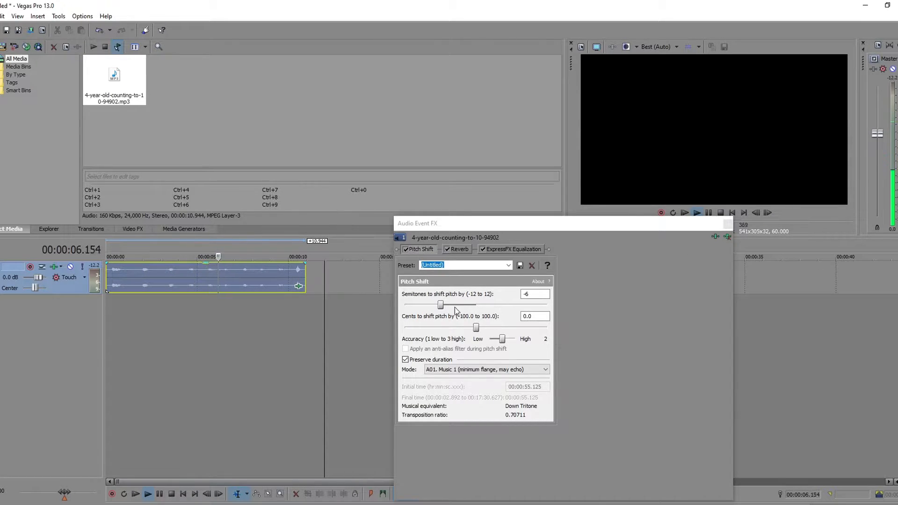
{"action": "left_click_drag", "start_coordinate": [440, 304], "coordinate": [464, 304]}
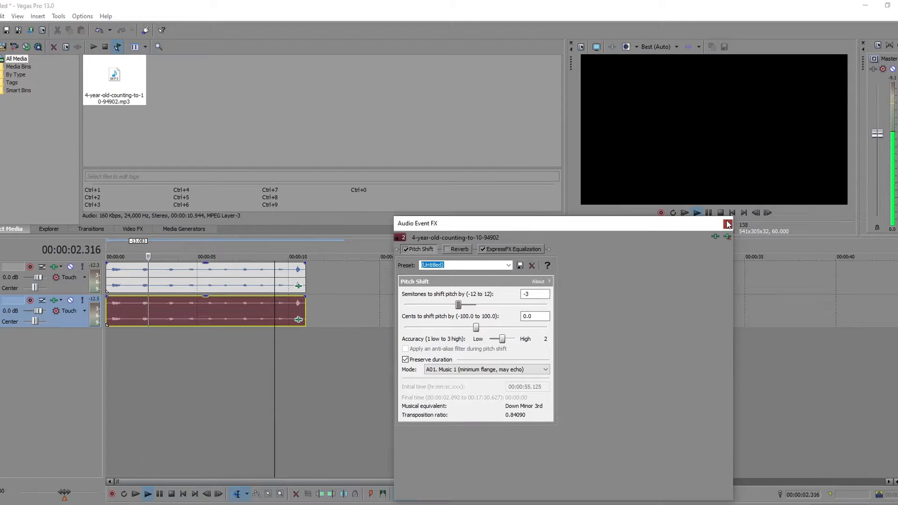
Close the effects window and set the first track's clip to -2 semitones
{"action": "left_click", "coordinate": [728, 224]}
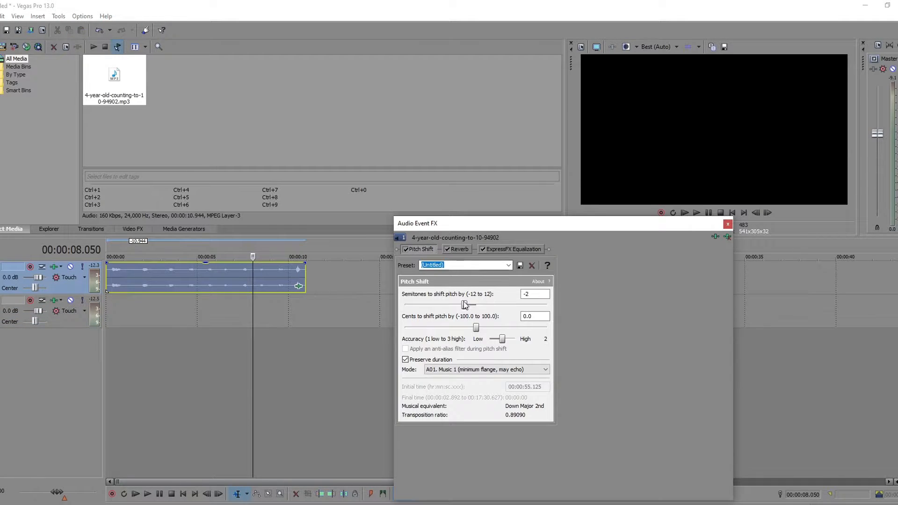
{"action": "left_click_drag", "start_coordinate": [464, 304], "coordinate": [477, 305]}
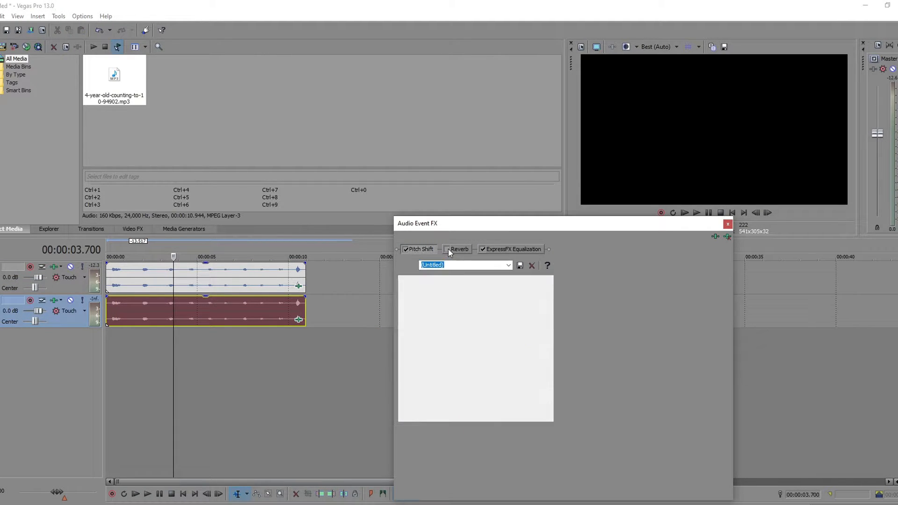
Disable Reverb on the second track's clip and bring up the chooser for another effect
{"action": "left_click", "coordinate": [513, 249]}
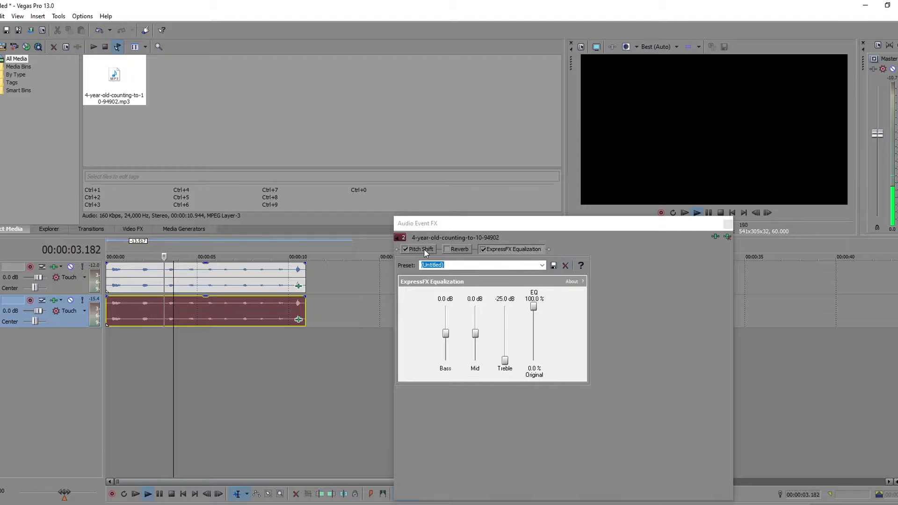
{"action": "left_click", "coordinate": [420, 249]}
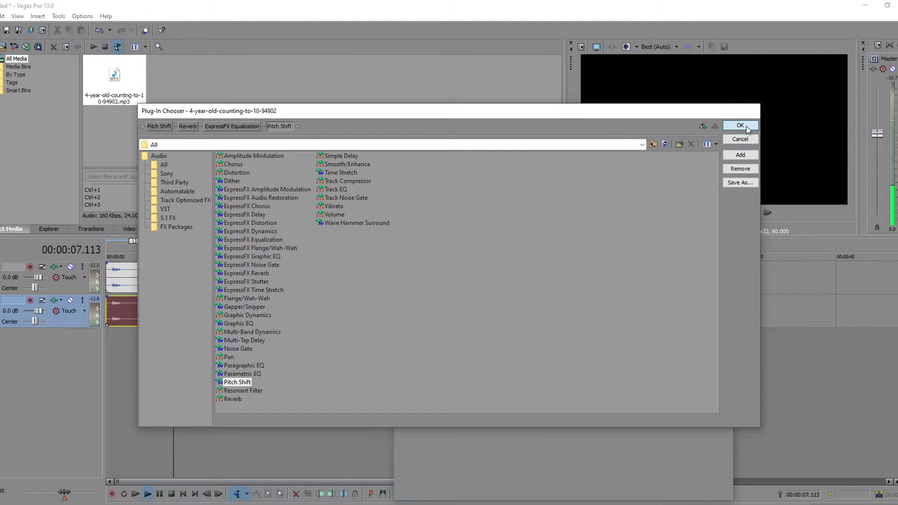
Add a second Pitch Shift at -12 semitones, preview playback, then drag the slider back
{"action": "left_click", "coordinate": [740, 126]}
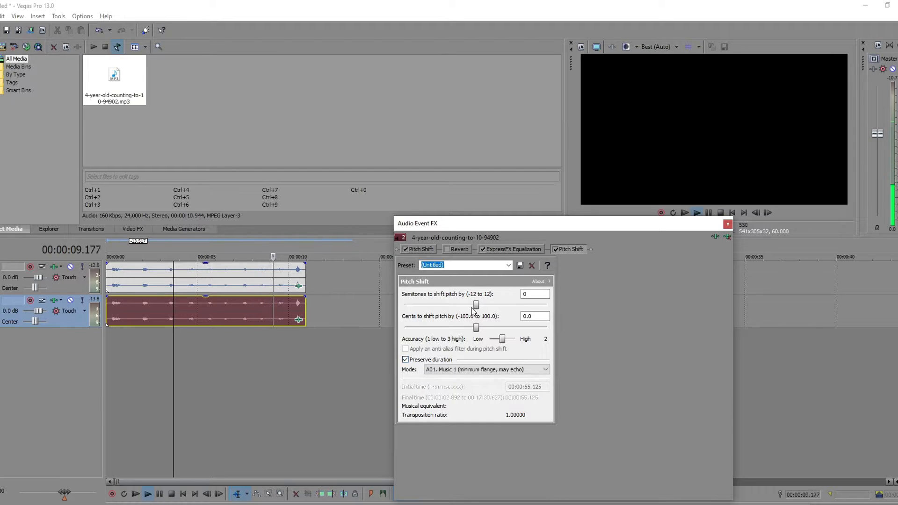
{"action": "left_click_drag", "start_coordinate": [475, 305], "coordinate": [405, 304]}
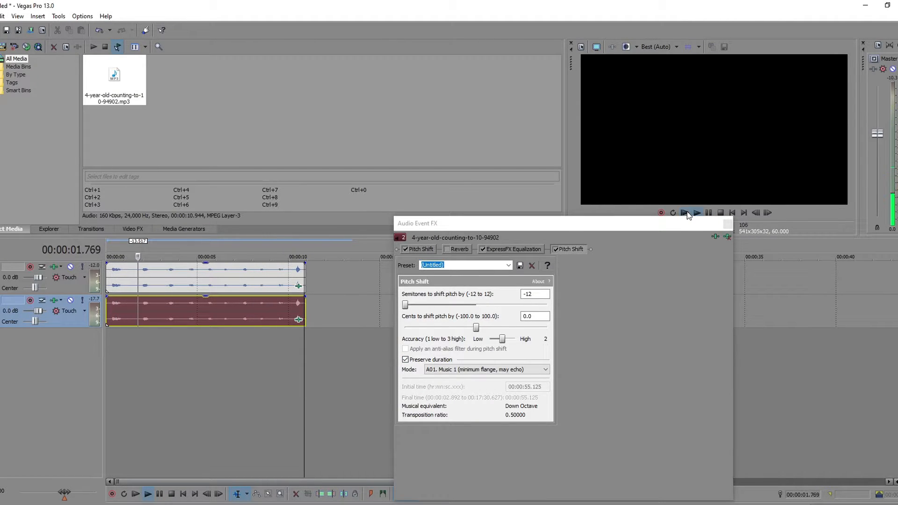
{"action": "left_click", "coordinate": [697, 213]}
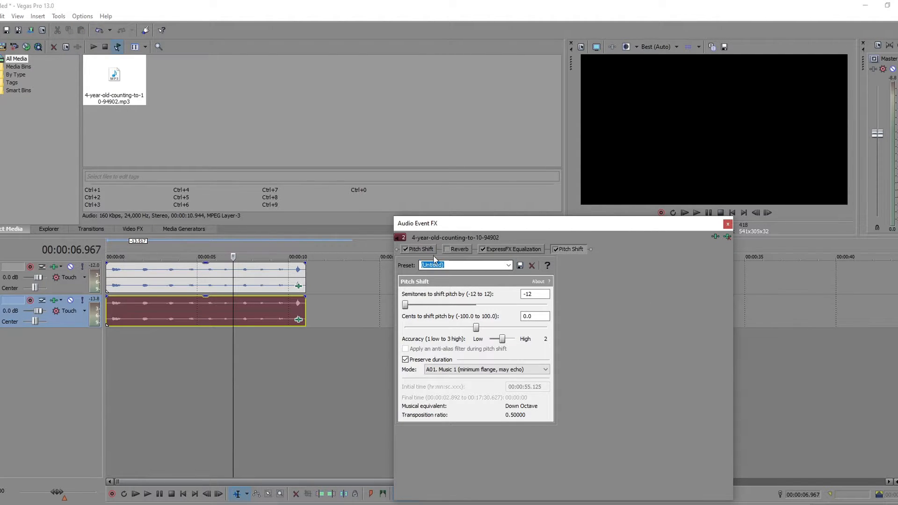
{"action": "left_click_drag", "start_coordinate": [406, 305], "coordinate": [475, 305]}
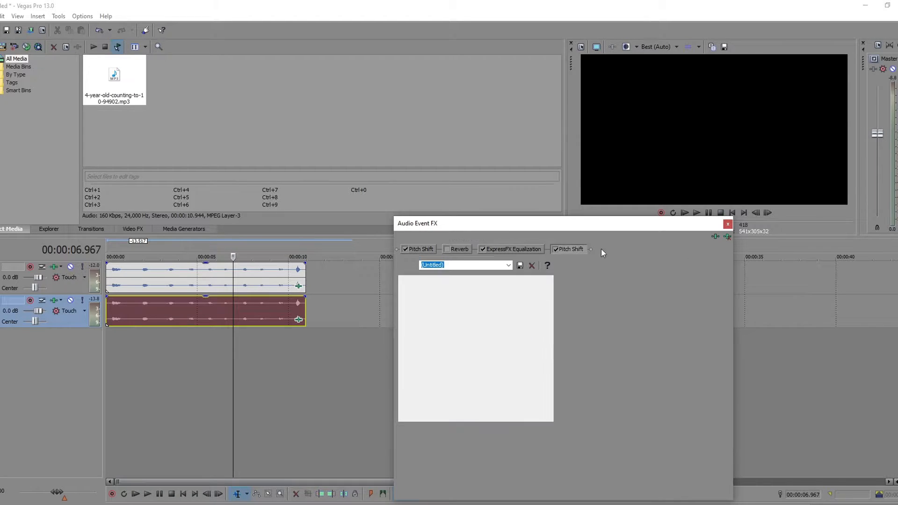
Delete the extra Pitch Shift, test higher semitone values with playback, and settle at -2
{"action": "left_click", "coordinate": [569, 249]}
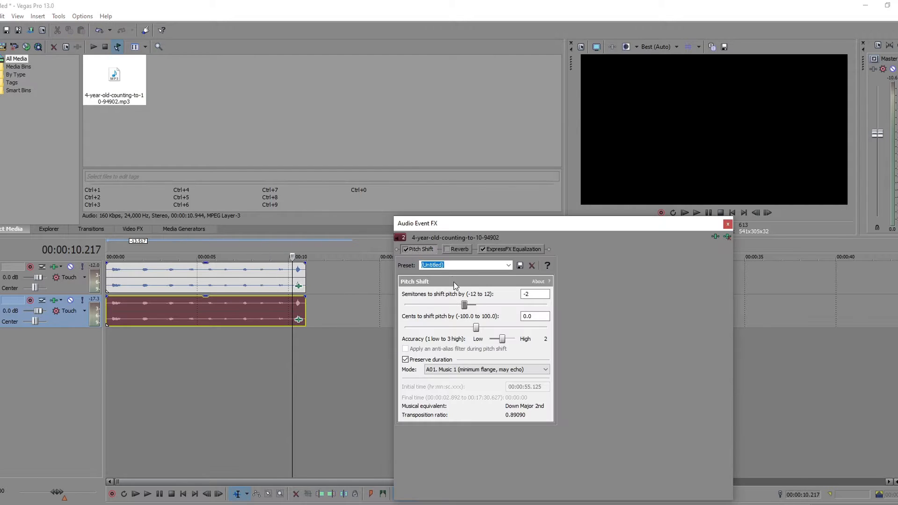
{"action": "left_click_drag", "start_coordinate": [464, 304], "coordinate": [488, 304]}
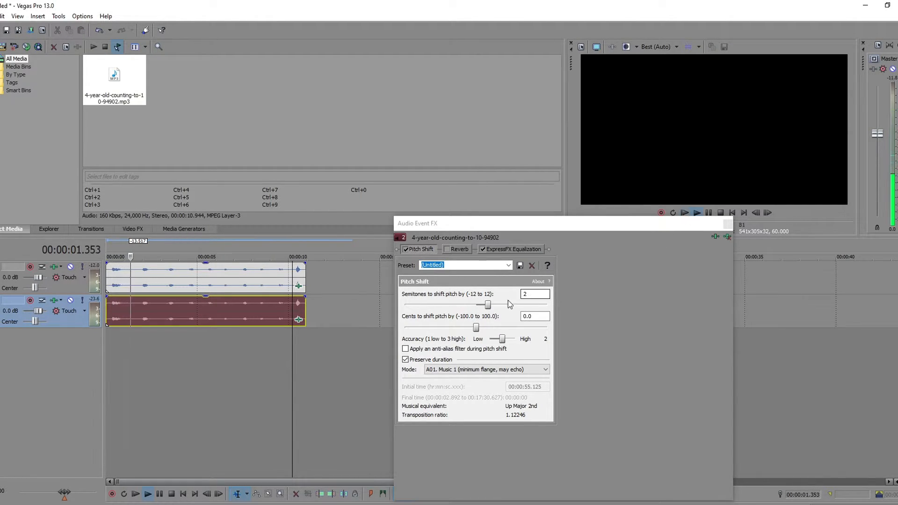
{"action": "left_click_drag", "start_coordinate": [488, 304], "coordinate": [547, 304]}
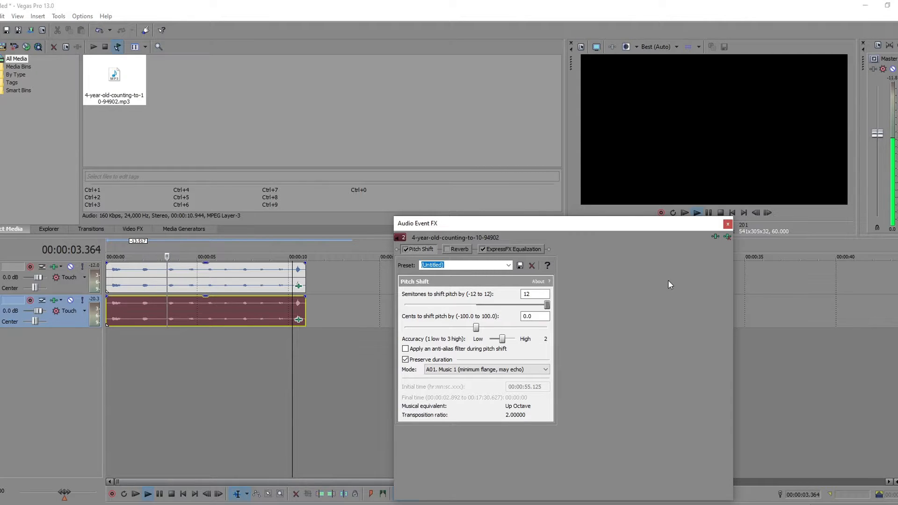
{"action": "left_click", "coordinate": [697, 213]}
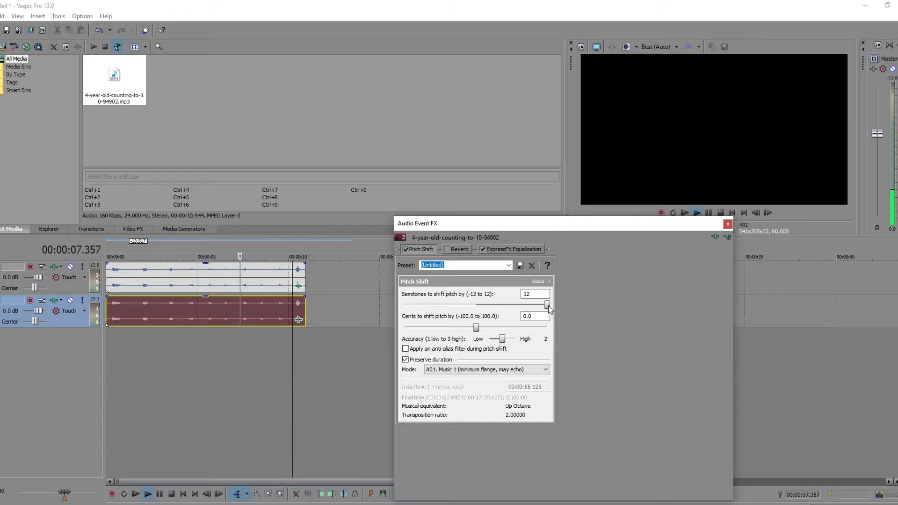
{"action": "left_click_drag", "start_coordinate": [547, 304], "coordinate": [470, 304]}
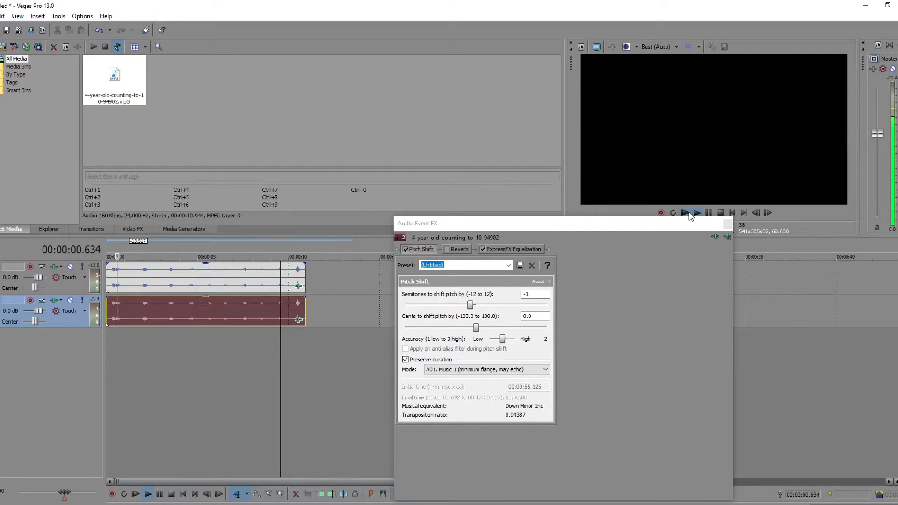
{"action": "left_click_drag", "start_coordinate": [471, 304], "coordinate": [465, 305]}
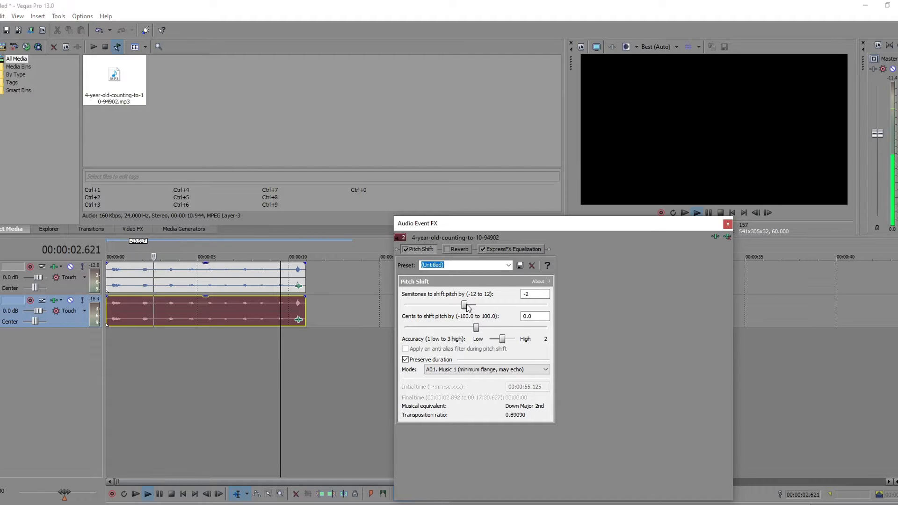
Adjust the ExpressFX Equalization bands with playback previews, leaving bass at 1.1 dB
{"action": "left_click", "coordinate": [510, 248]}
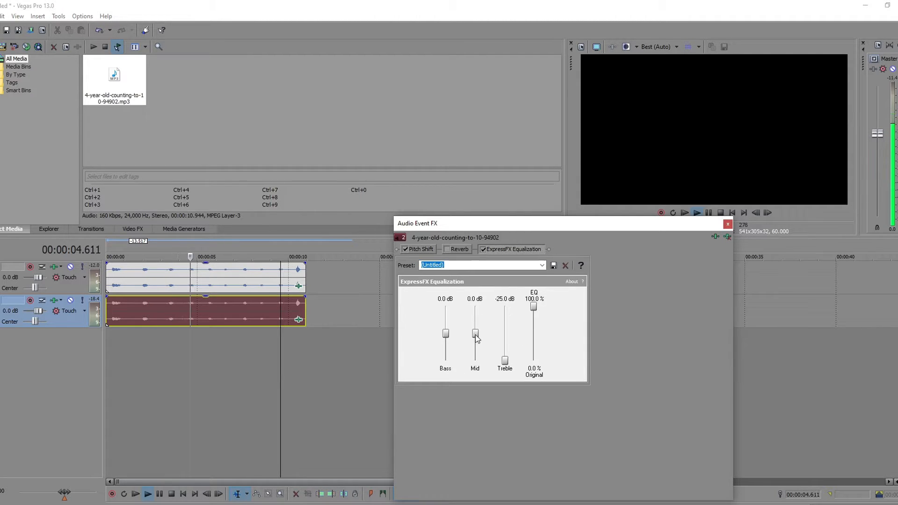
{"action": "left_click_drag", "start_coordinate": [475, 335], "coordinate": [475, 361]}
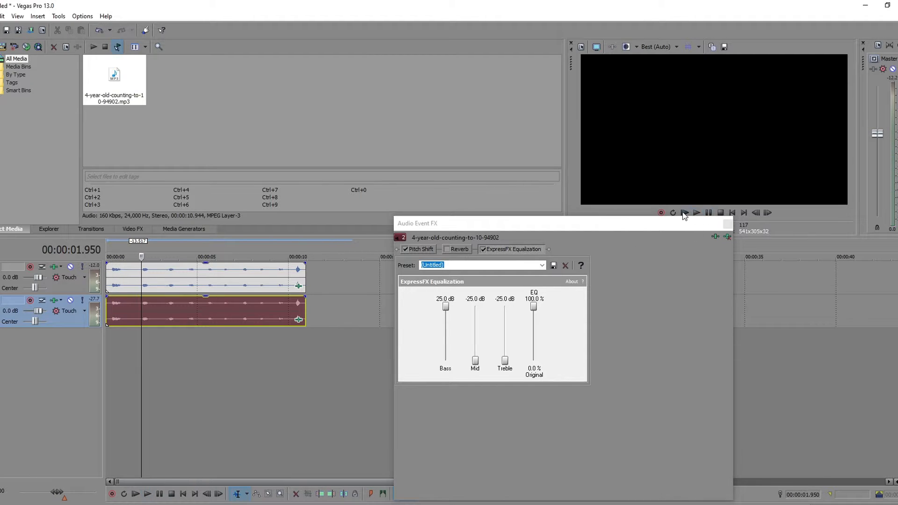
{"action": "left_click", "coordinate": [696, 213]}
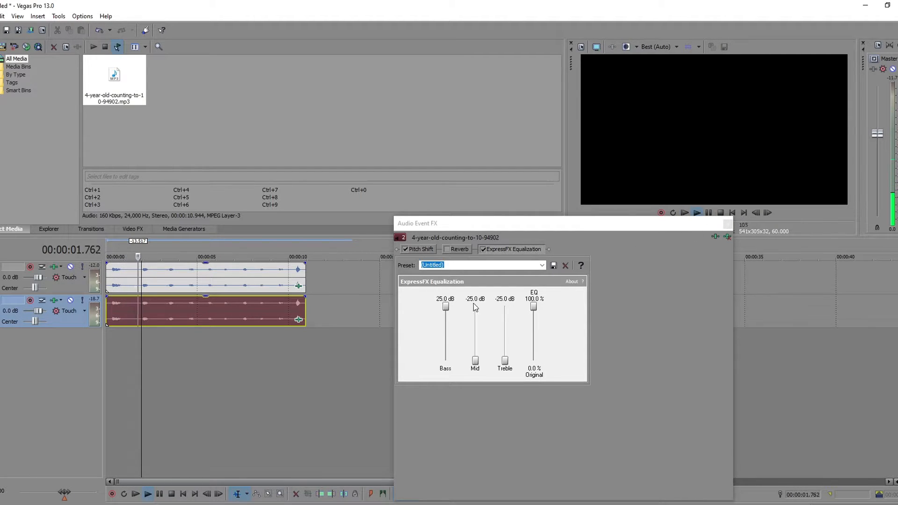
{"action": "left_click_drag", "start_coordinate": [446, 307], "coordinate": [446, 337]}
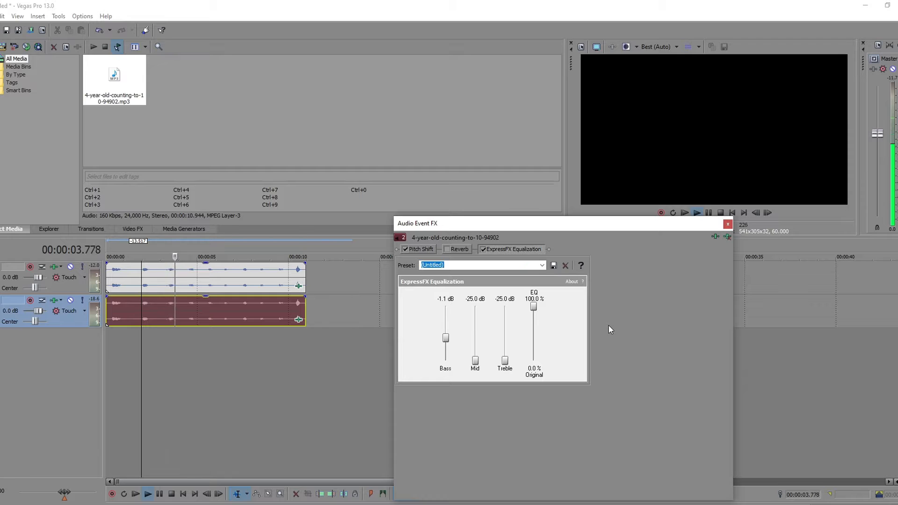
{"action": "left_click_drag", "start_coordinate": [446, 338], "coordinate": [446, 330]}
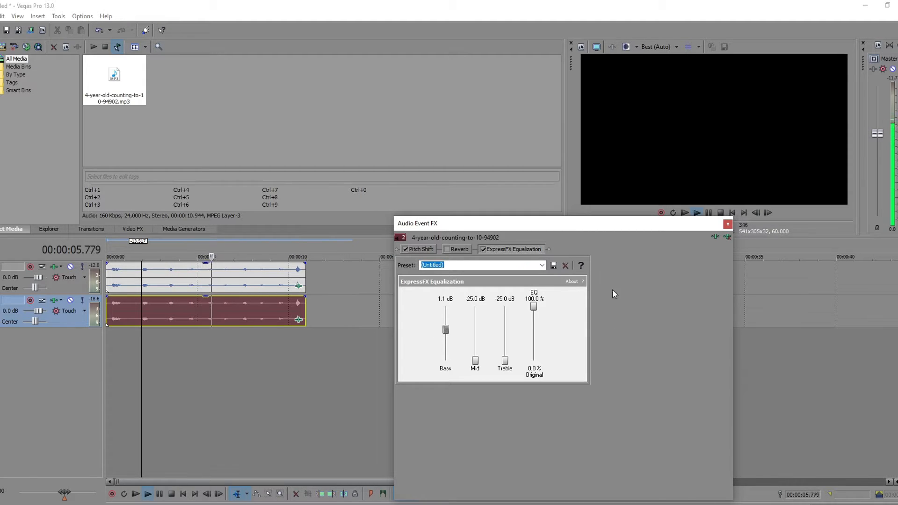
{"action": "left_click", "coordinate": [696, 212]}
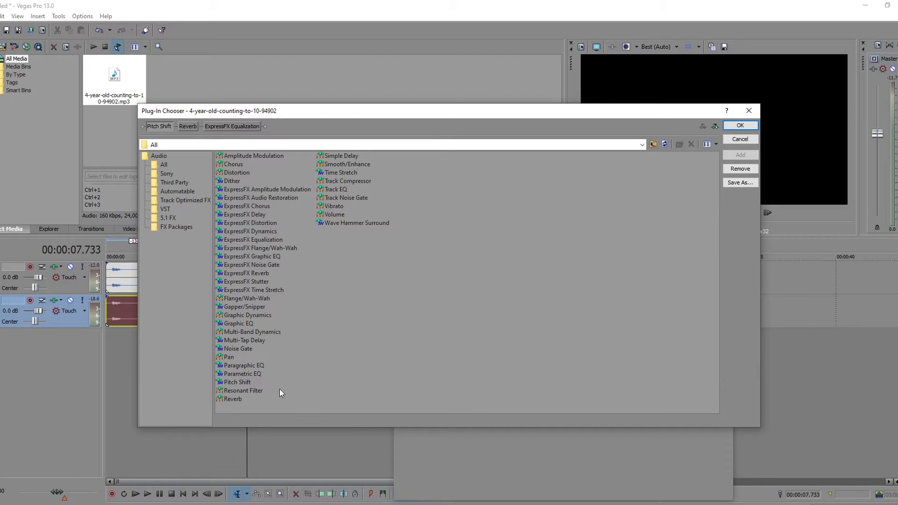
Insert a Resonant Filter using the 'Teenage Late-Night Radio by the Bed' preset
{"action": "left_click", "coordinate": [739, 125]}
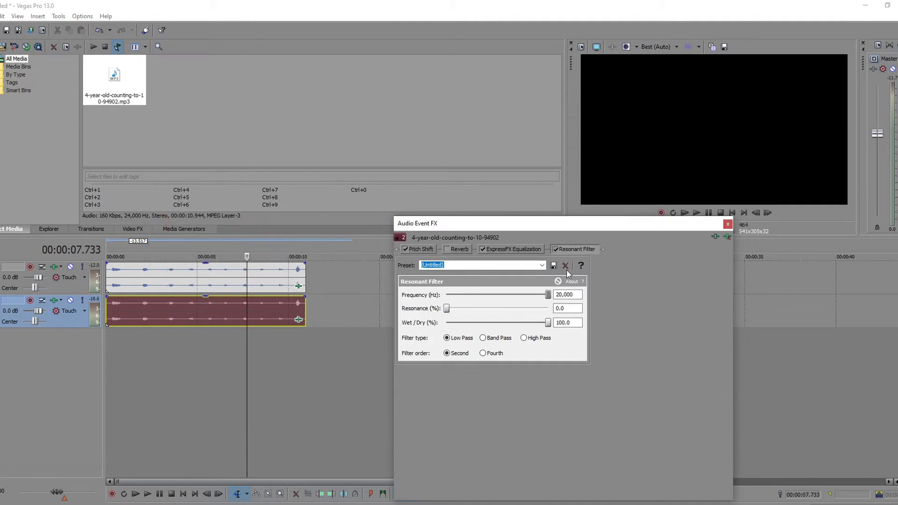
{"action": "left_click", "coordinate": [541, 265]}
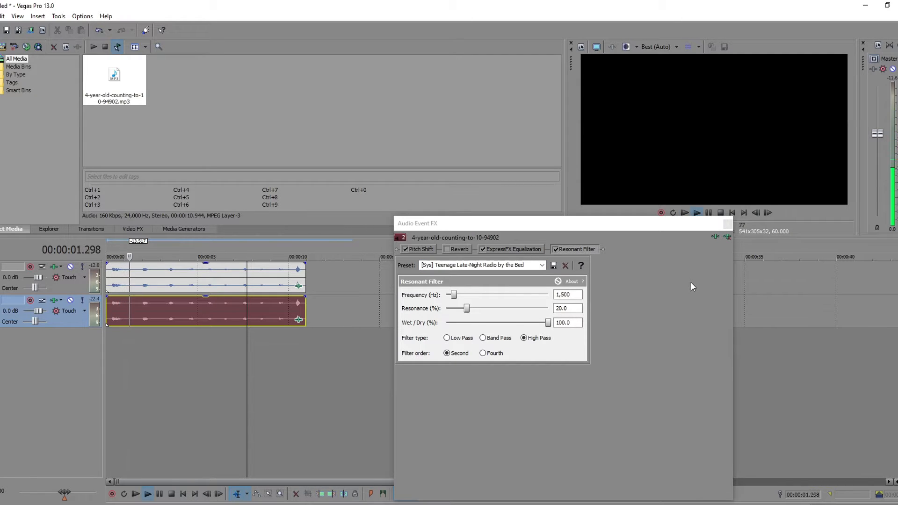
{"action": "left_click", "coordinate": [421, 249]}
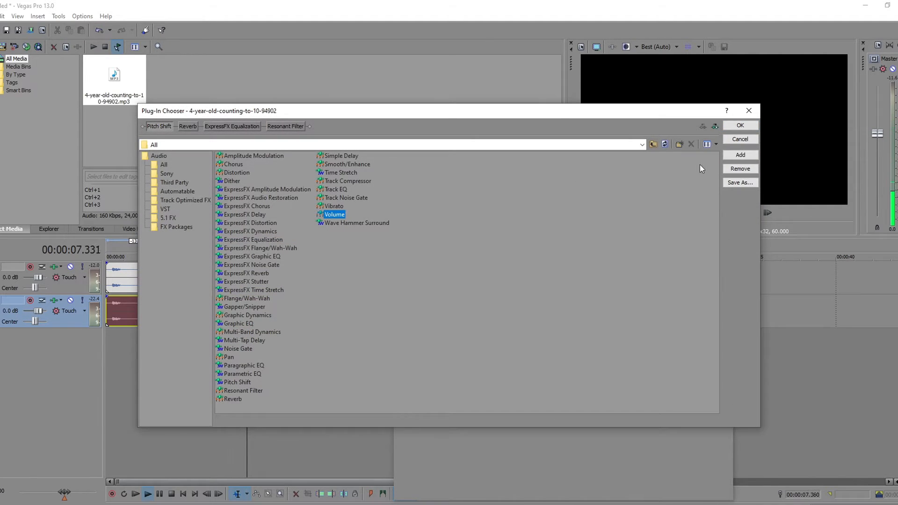
Dismiss the Plug-In Chooser and Audio Event FX windows
{"action": "left_click", "coordinate": [739, 125]}
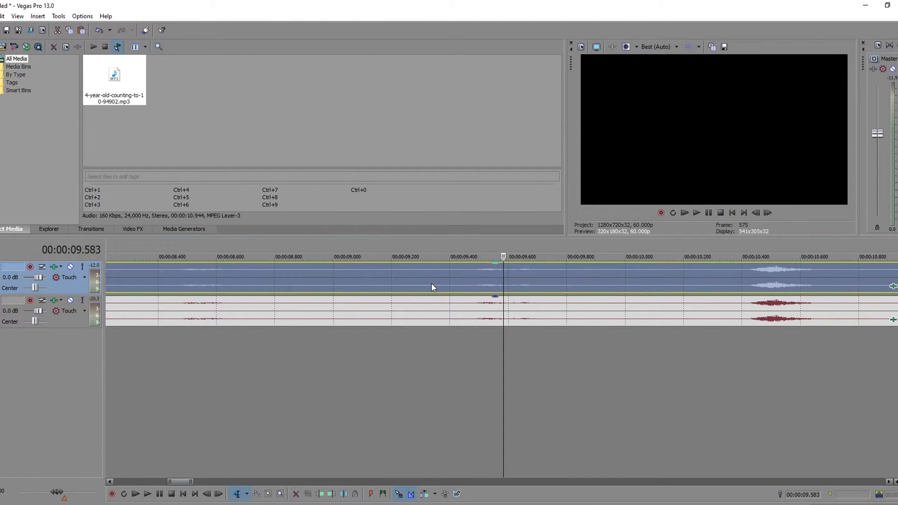
Reopen Event FX on the top track's clip, showing Pitch Shift at 0 semitones
{"action": "left_click", "coordinate": [685, 212]}
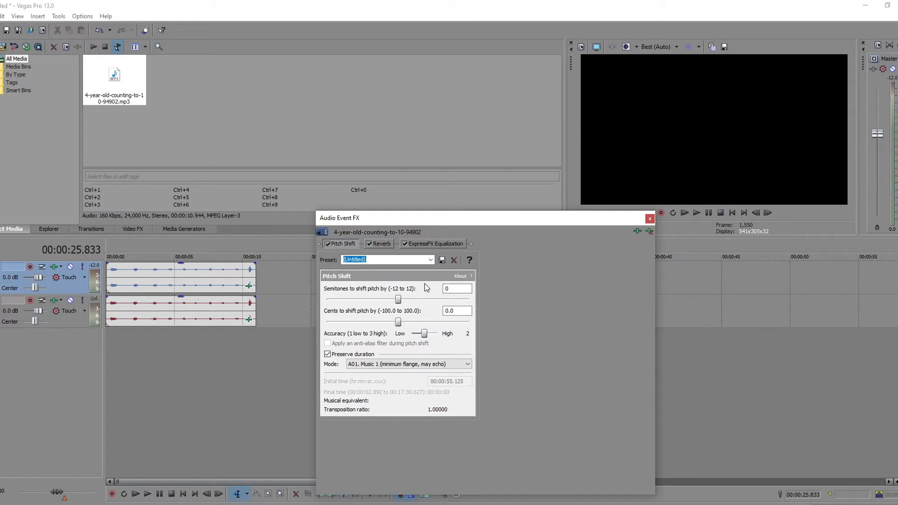
Add a second Pitch Shift to the top clip and play the project to hear it
{"action": "left_click_drag", "start_coordinate": [398, 300], "coordinate": [326, 299]}
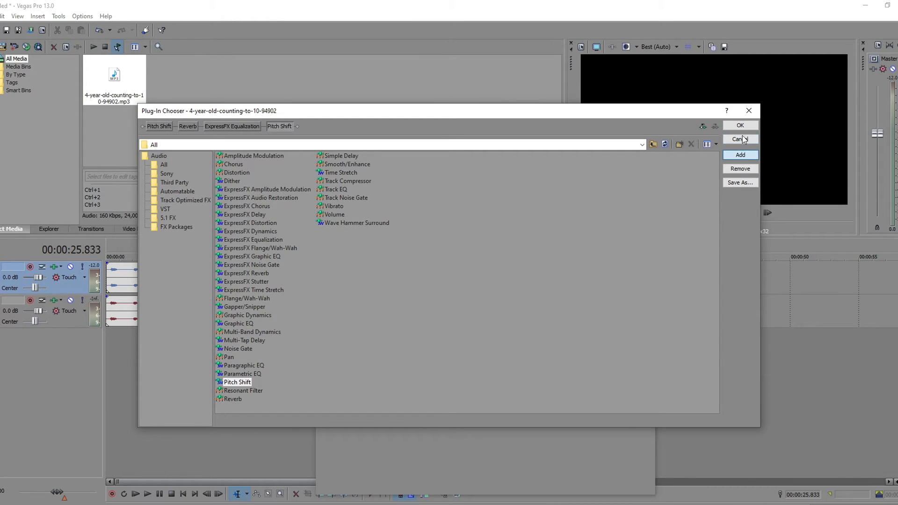
{"action": "left_click", "coordinate": [740, 125]}
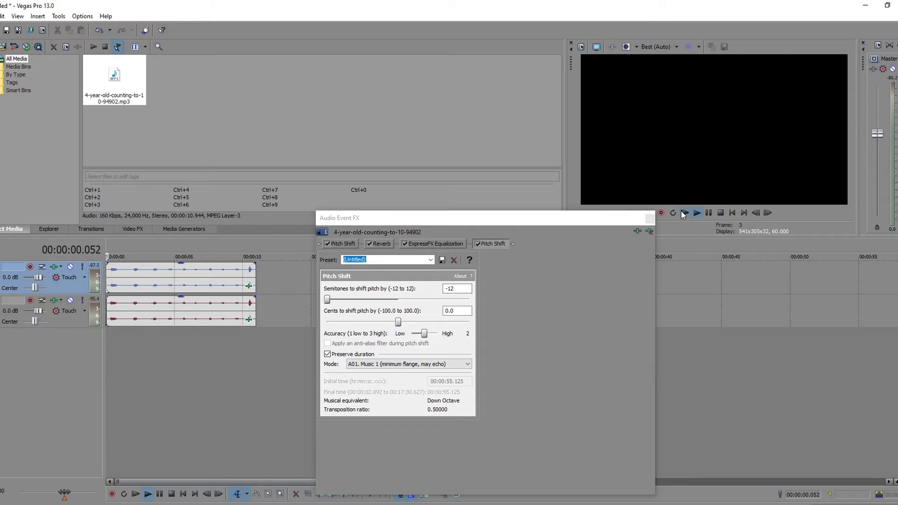
{"action": "left_click", "coordinate": [649, 219]}
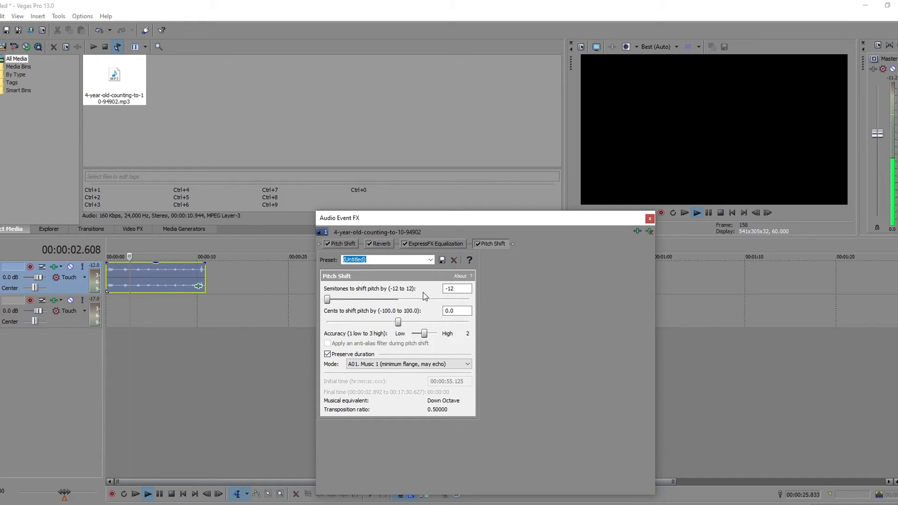
Set the second Pitch Shift to −2 semitones and close Audio Event FX
{"action": "left_click_drag", "start_coordinate": [327, 299], "coordinate": [351, 299]}
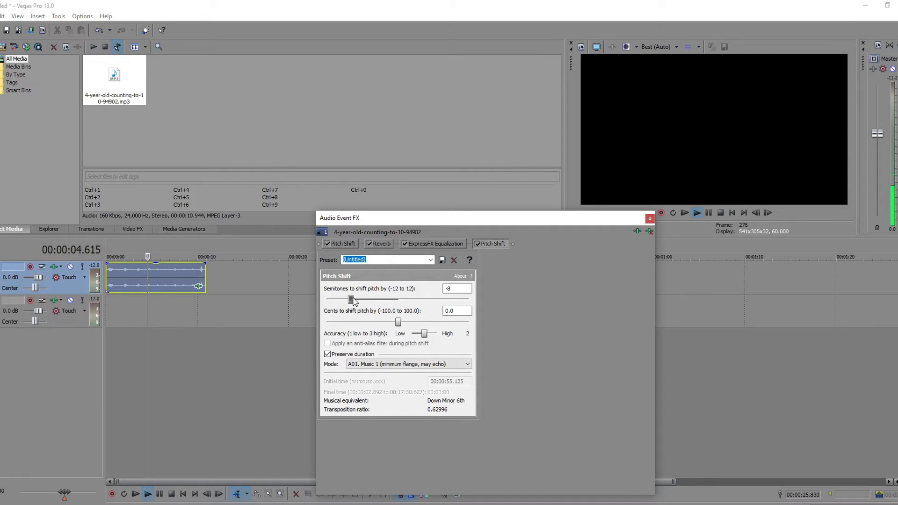
{"action": "left_click_drag", "start_coordinate": [352, 300], "coordinate": [368, 299]}
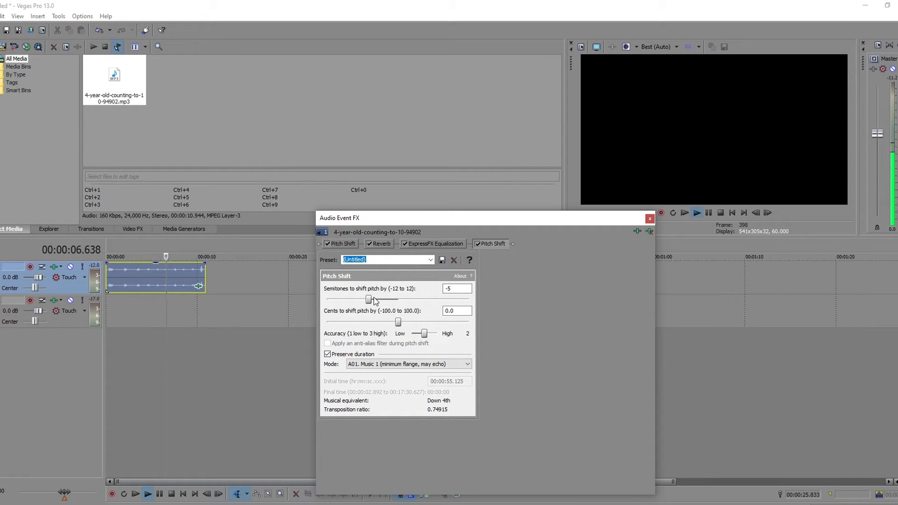
{"action": "left_click_drag", "start_coordinate": [368, 299], "coordinate": [386, 299]}
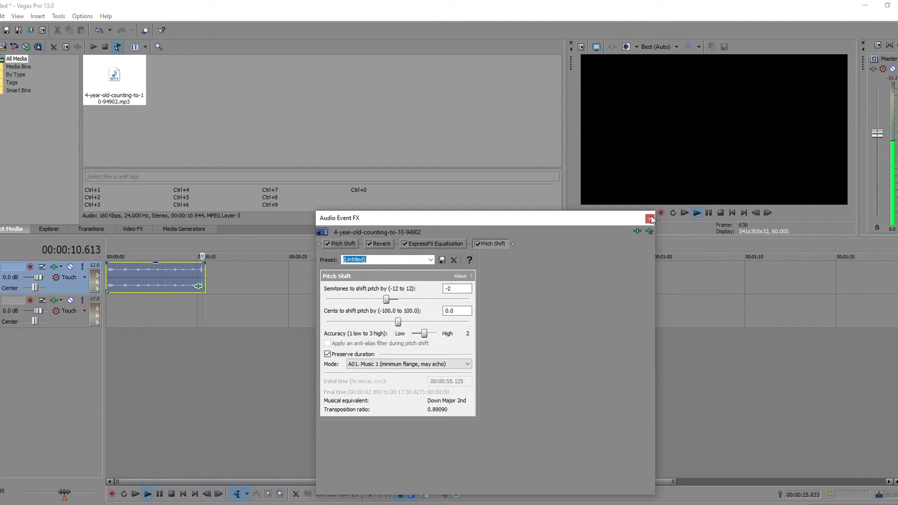
{"action": "left_click", "coordinate": [650, 219]}
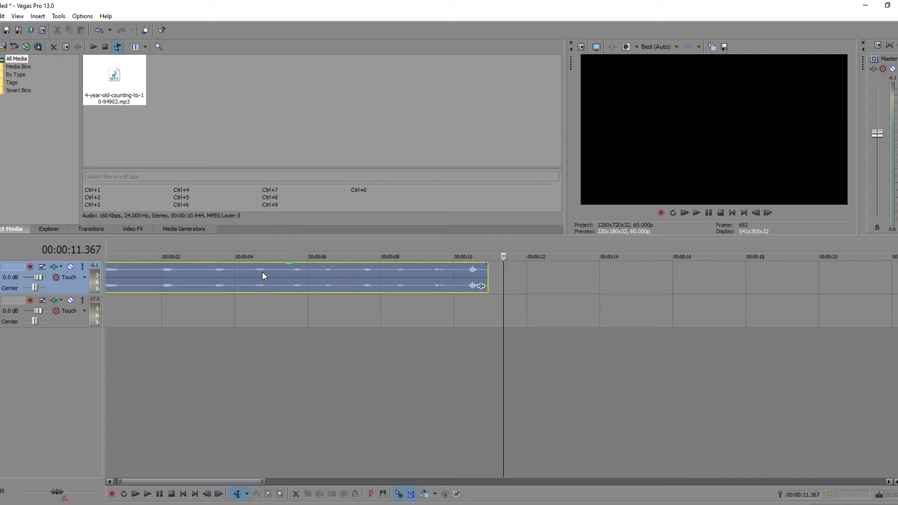
Reverse the top track's clip from its context menu
{"action": "left_click", "coordinate": [685, 212]}
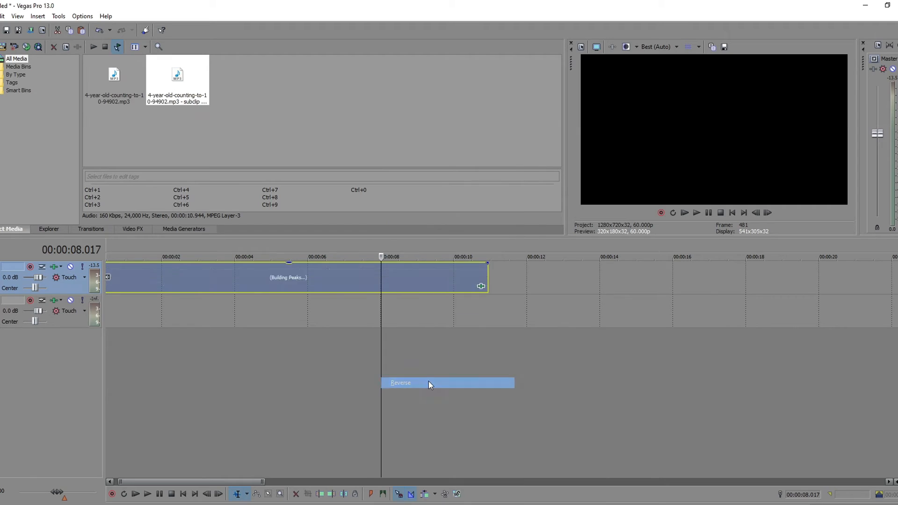
{"action": "left_click", "coordinate": [401, 382]}
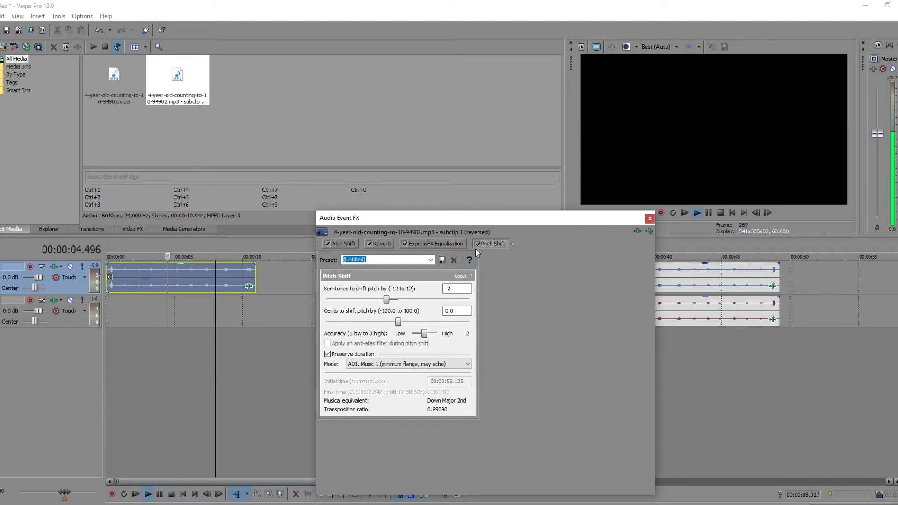
Lower the reversed clip's second Pitch Shift to −3 semitones and move the later clips to about 26 seconds
{"action": "left_click_drag", "start_coordinate": [386, 299], "coordinate": [327, 299]}
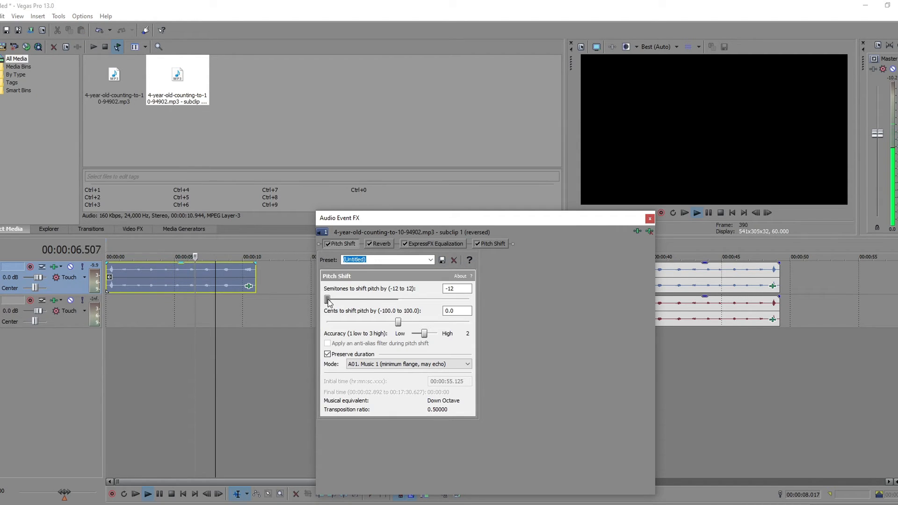
{"action": "left_click_drag", "start_coordinate": [327, 300], "coordinate": [380, 300]}
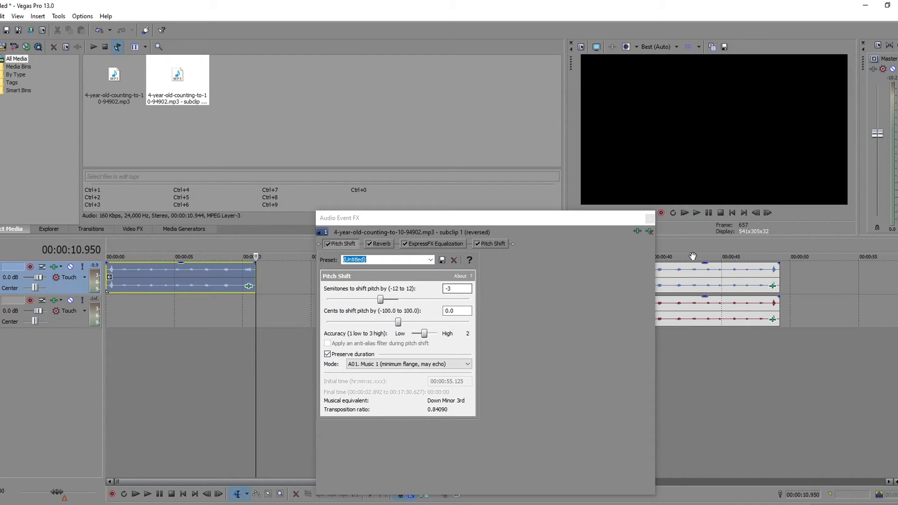
{"action": "left_click", "coordinate": [146, 494]}
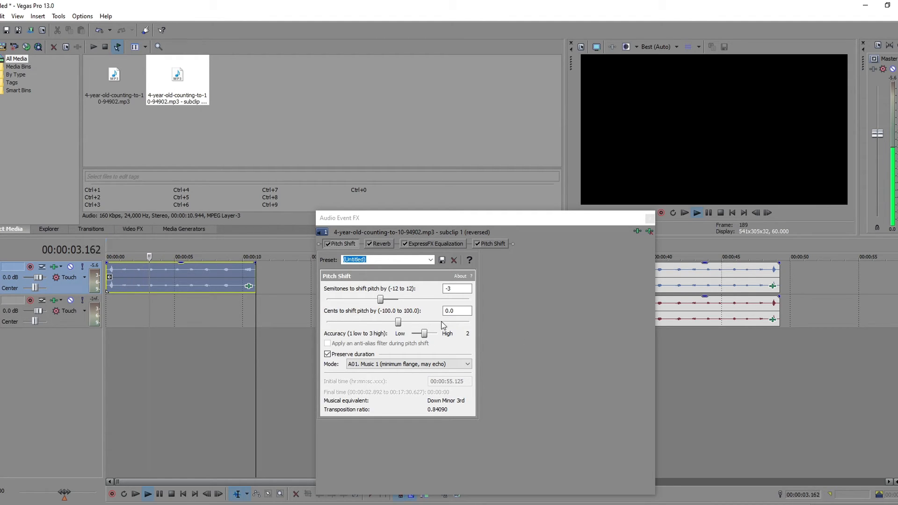
{"action": "left_click_drag", "start_coordinate": [380, 300], "coordinate": [399, 299]}
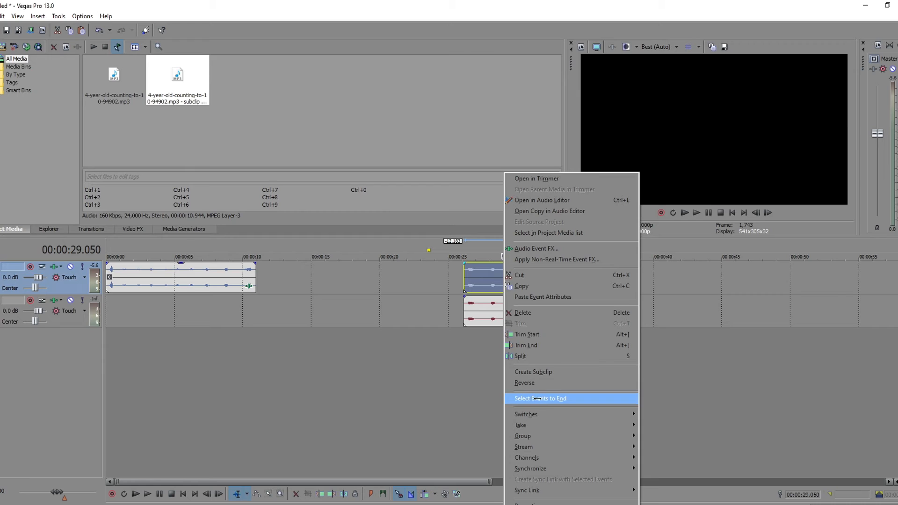
Reverse the bottom track's later clip at about 26 seconds, then select the top track's later clip
{"action": "left_click", "coordinate": [524, 383]}
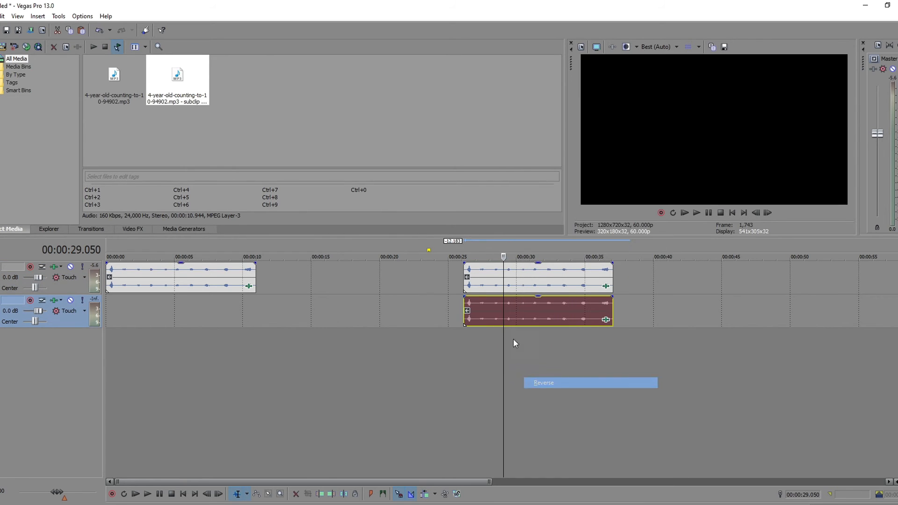
{"action": "left_click", "coordinate": [696, 213]}
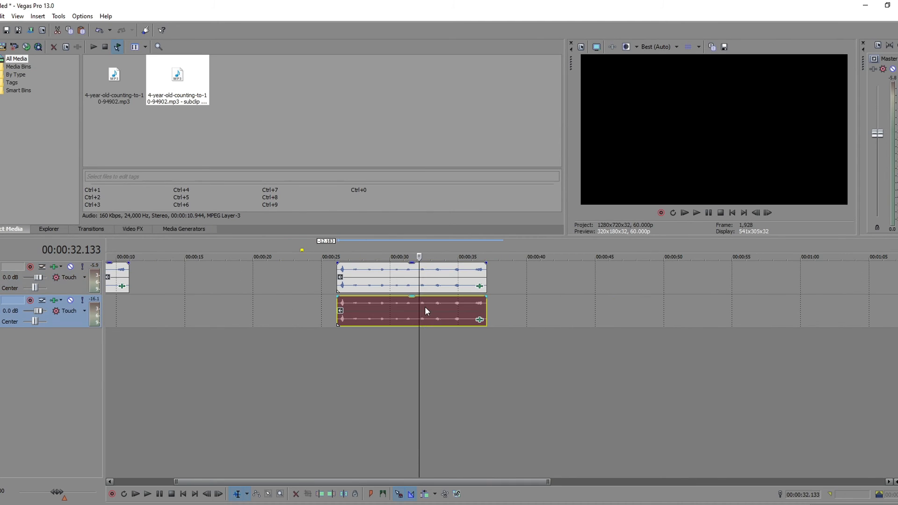
{"action": "left_click", "coordinate": [413, 278]}
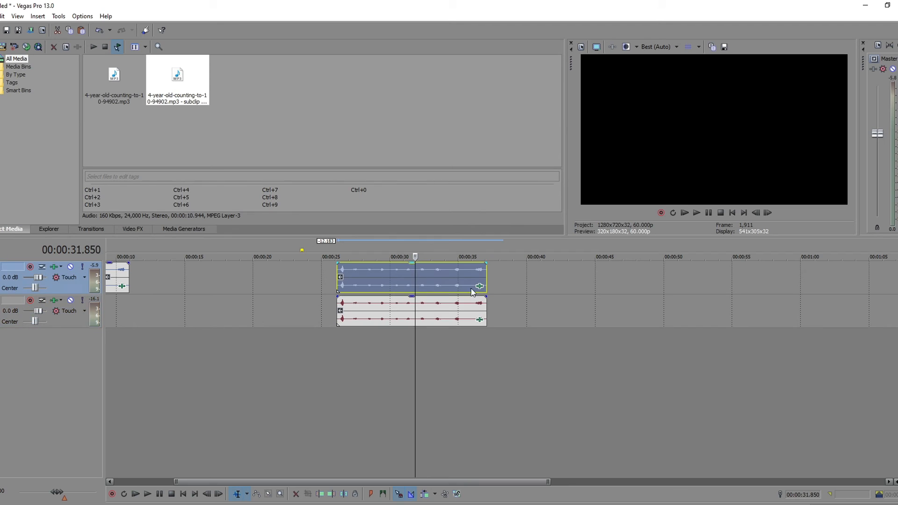